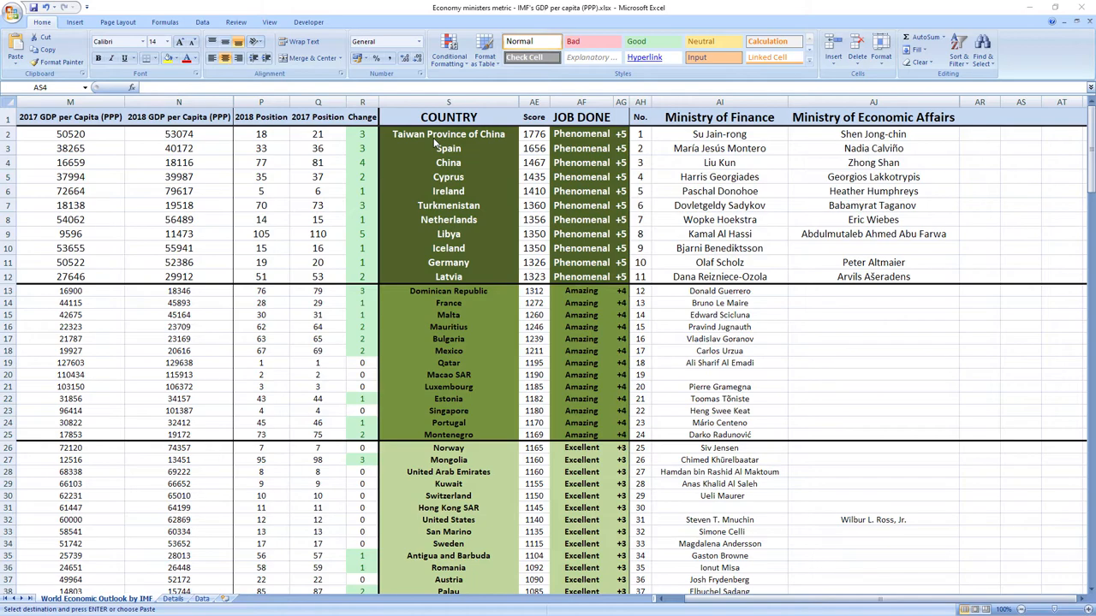
mouse_move(468, 144)
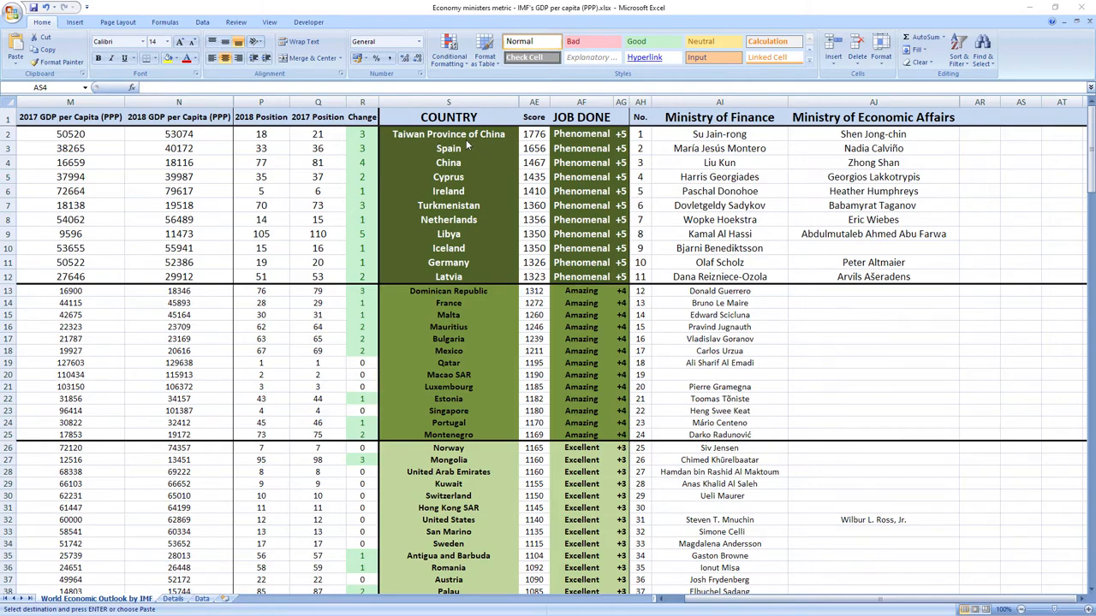
mouse_move(466, 145)
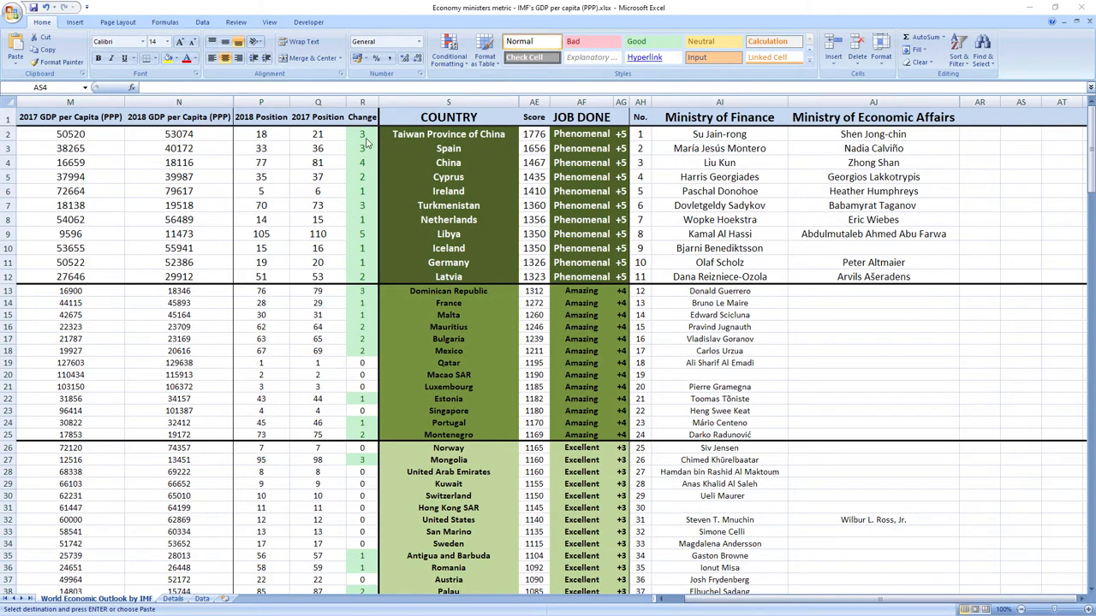
mouse_move(361, 137)
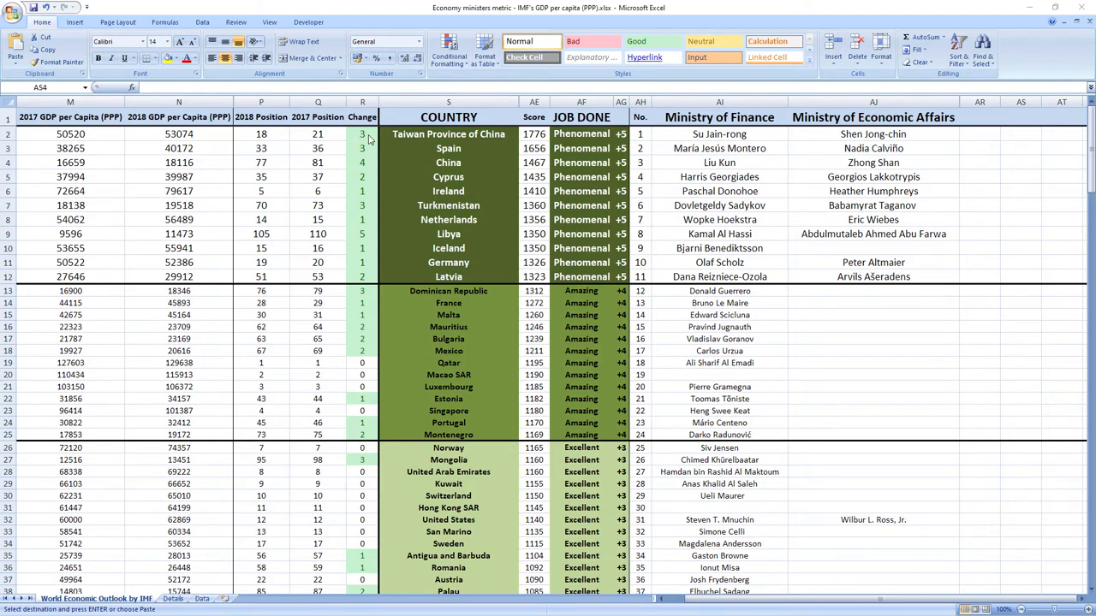
mouse_move(499, 202)
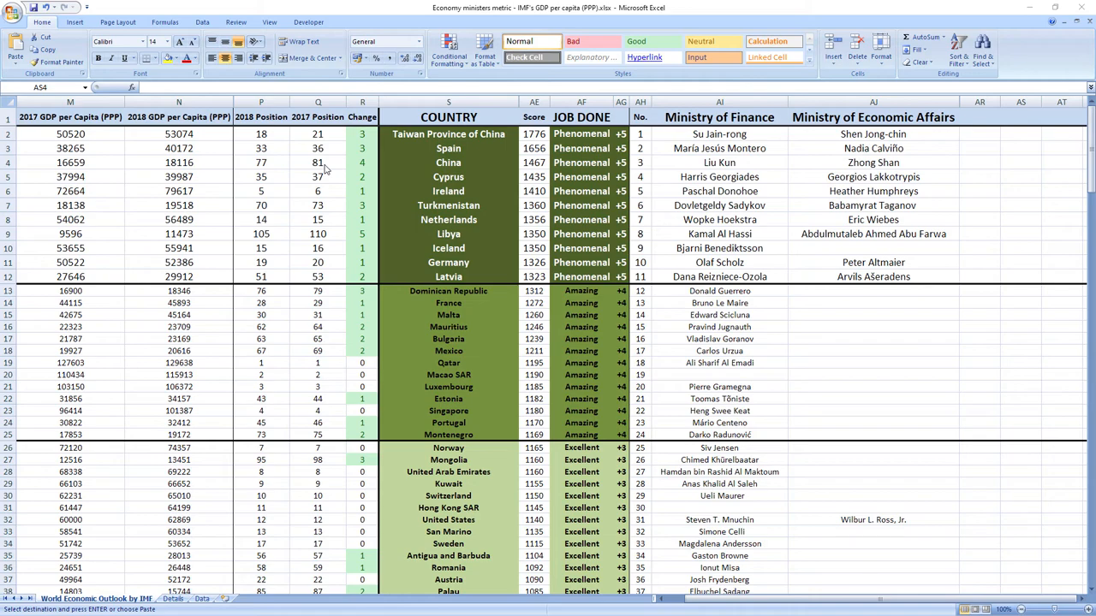
mouse_move(365, 164)
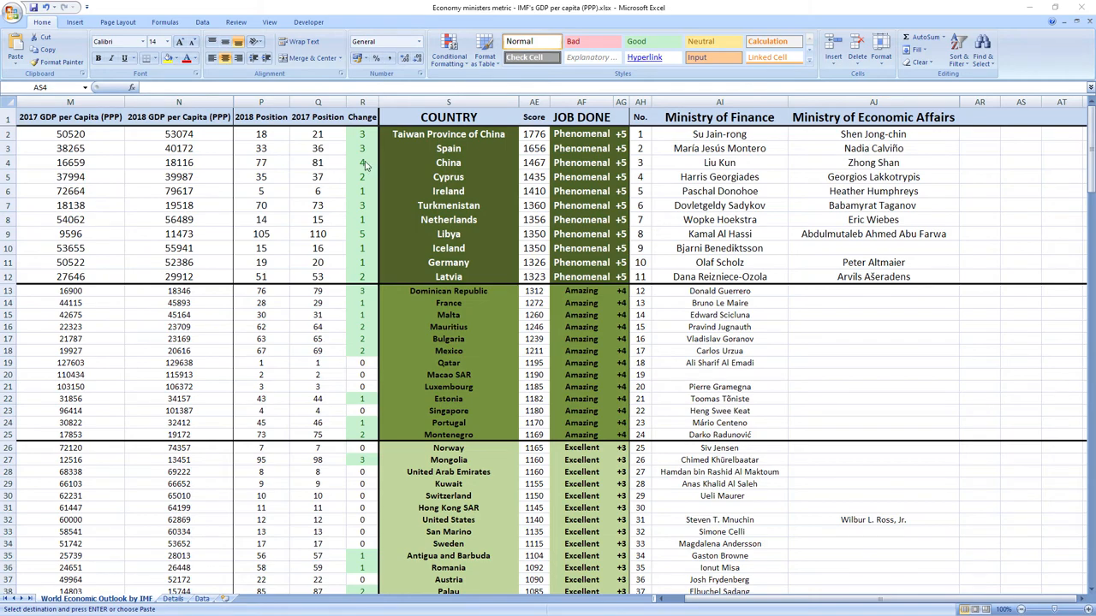
mouse_move(265, 168)
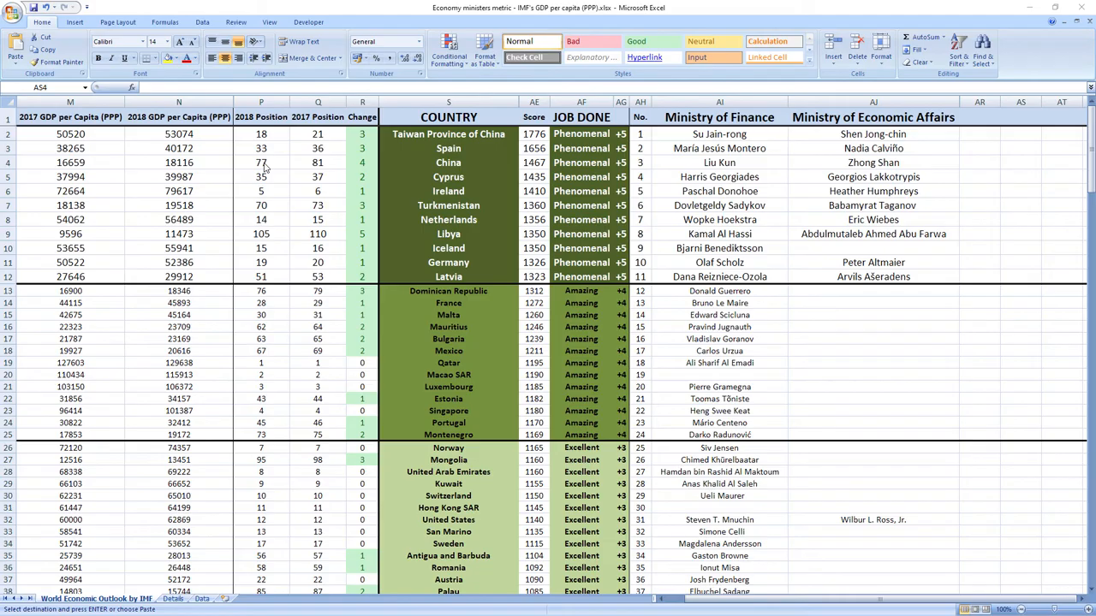